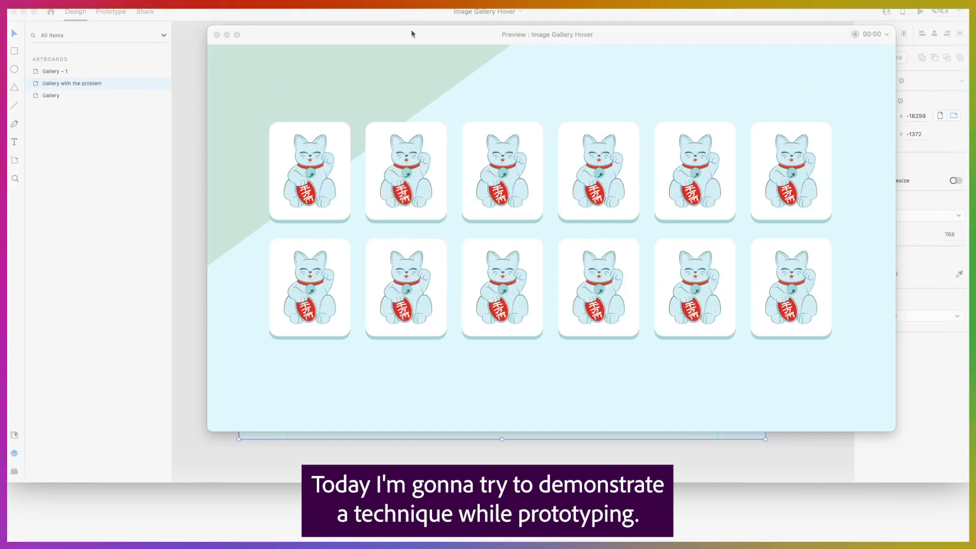
pyautogui.moveTo(181, 171)
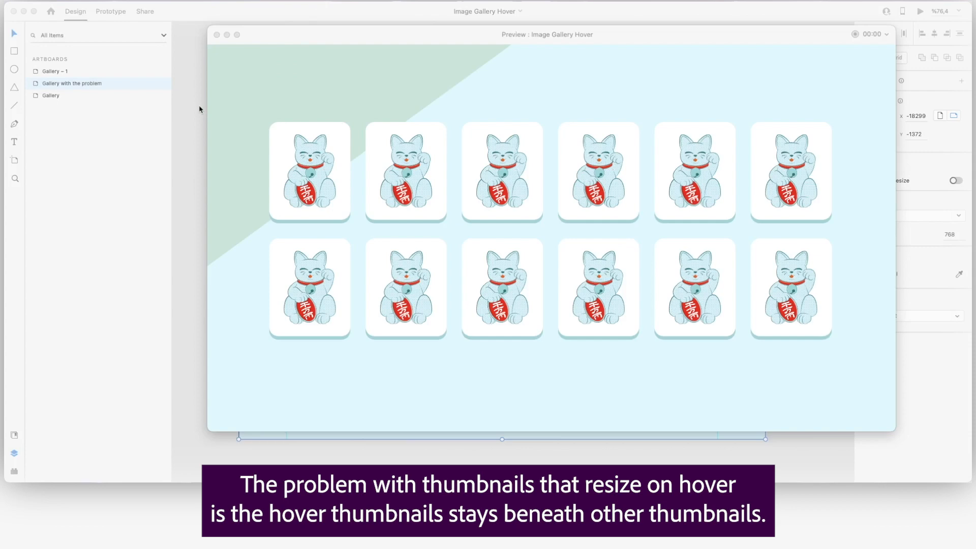
pyautogui.moveTo(212, 155)
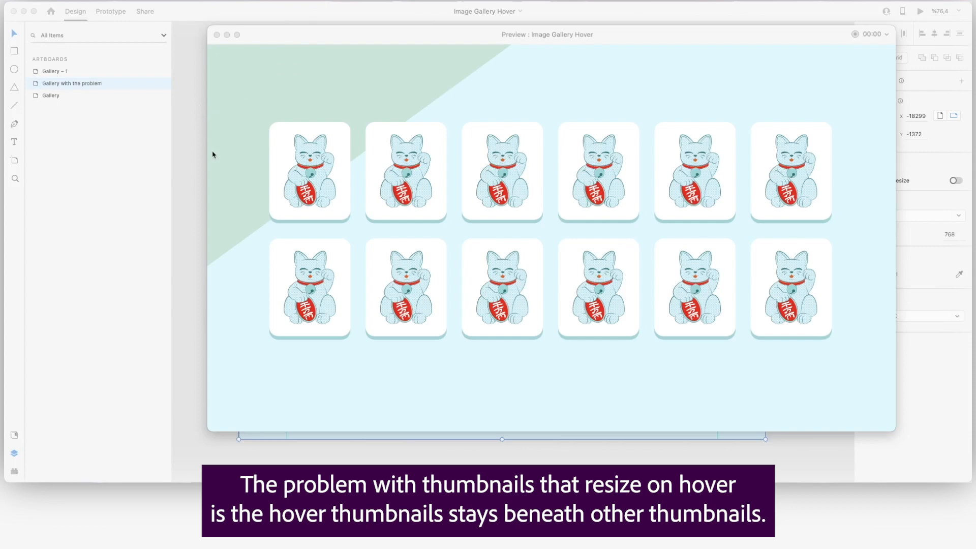
pyautogui.moveTo(291, 168)
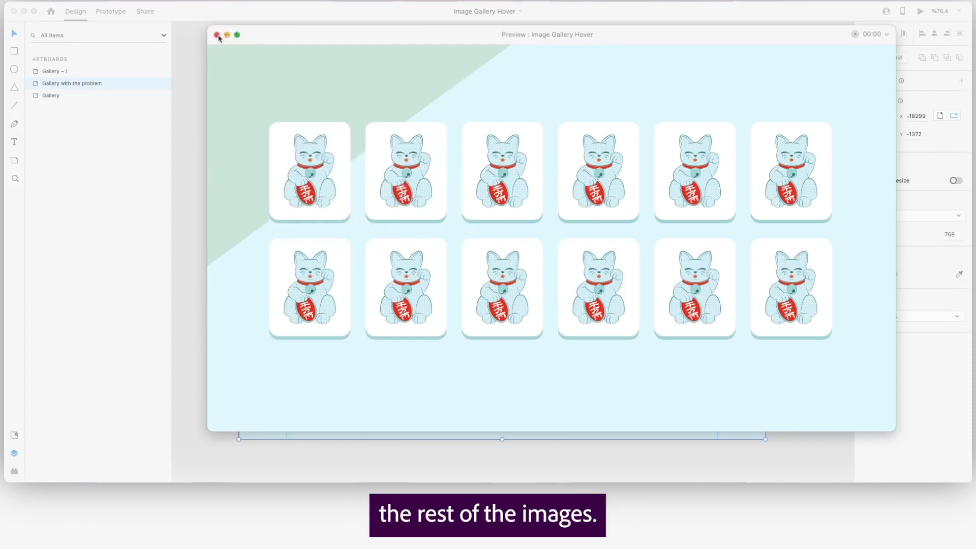
# Leave the problem-gallery preview and move down to the working Gallery artboard
pyautogui.click(217, 35)
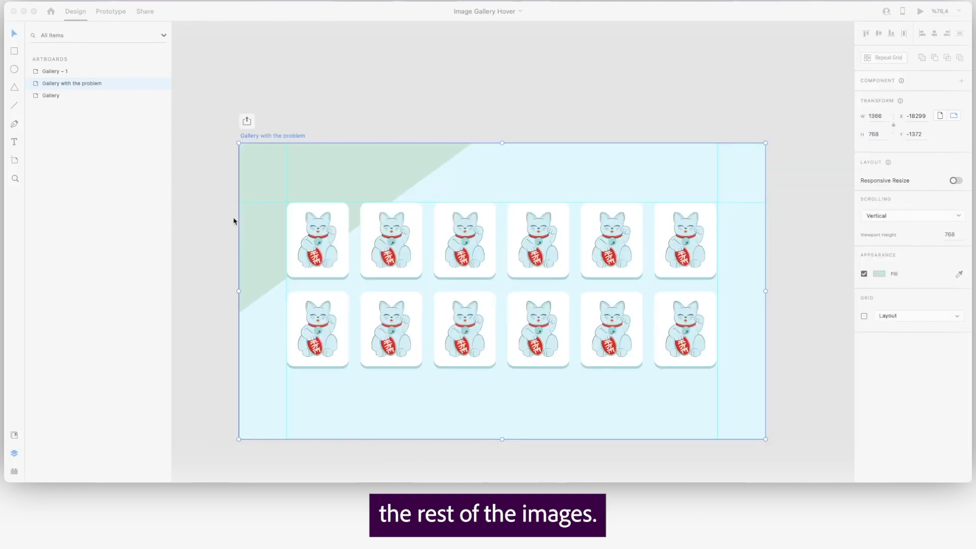
pyautogui.scroll(-3)
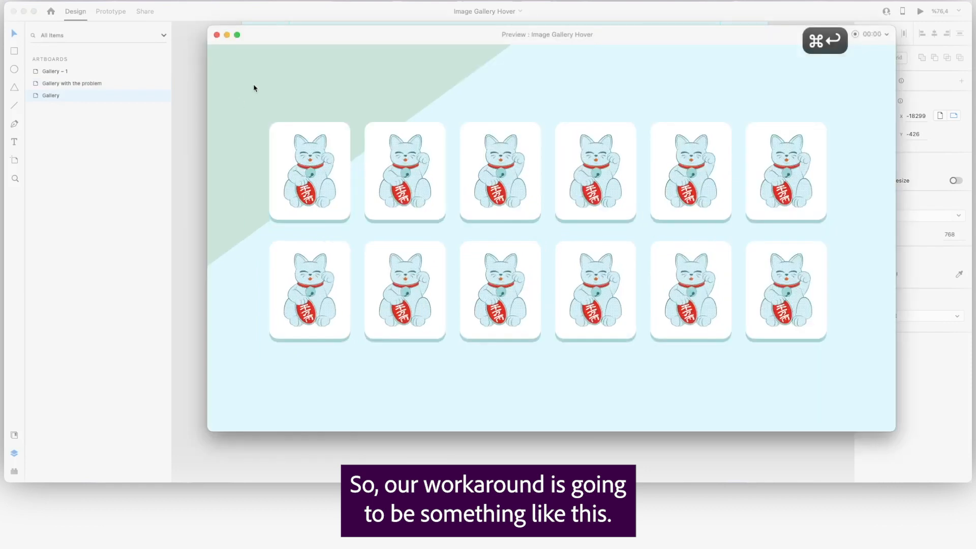
pyautogui.moveTo(411, 196)
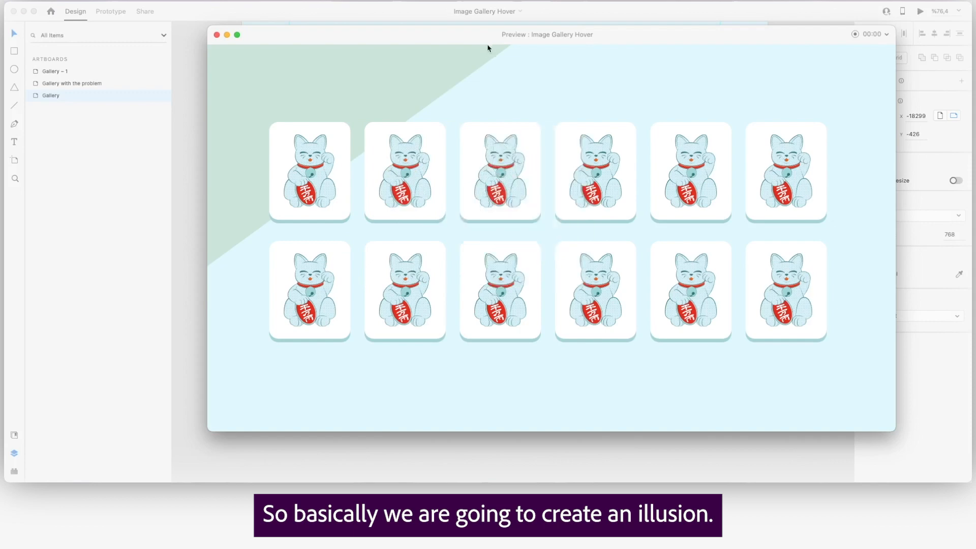
pyautogui.moveTo(751, 101)
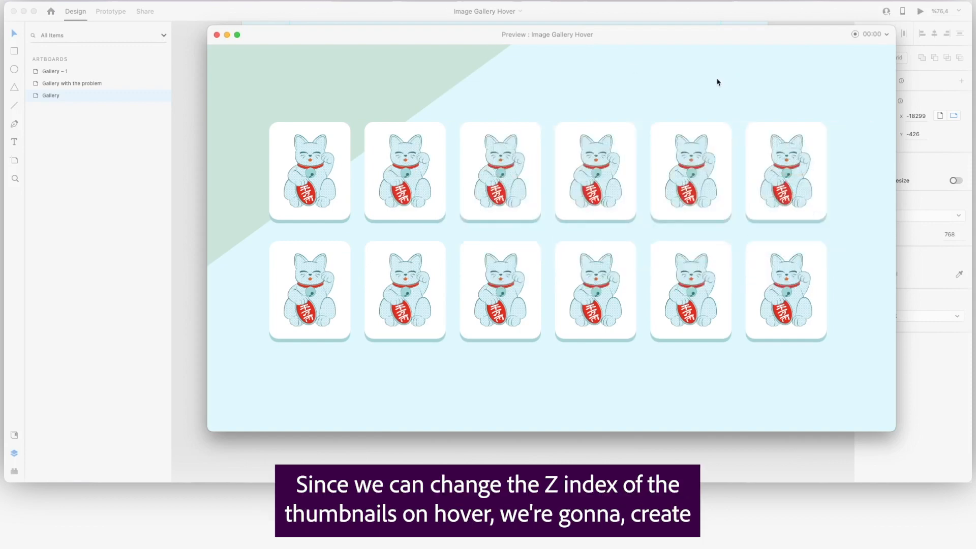
pyautogui.moveTo(501, 85)
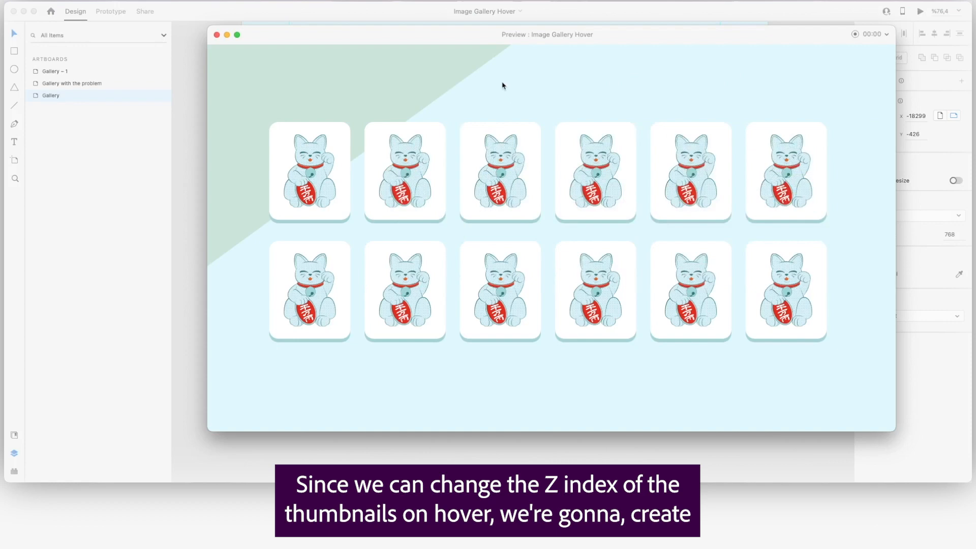
pyautogui.moveTo(452, 71)
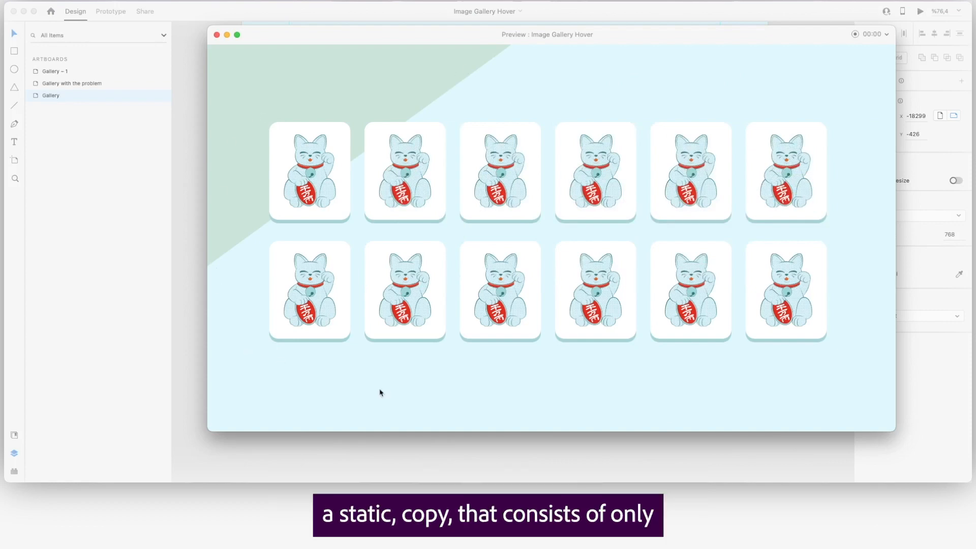
pyautogui.moveTo(242, 391)
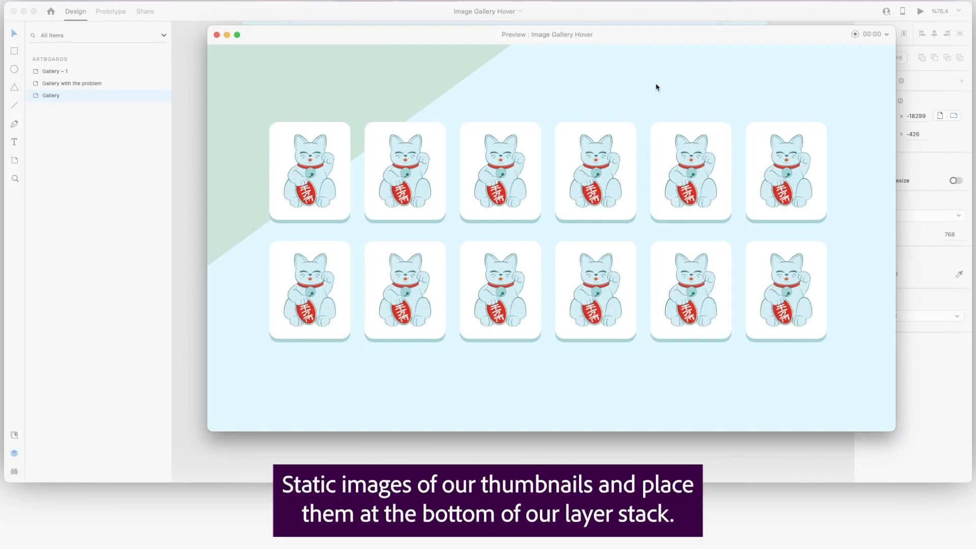
pyautogui.moveTo(341, 73)
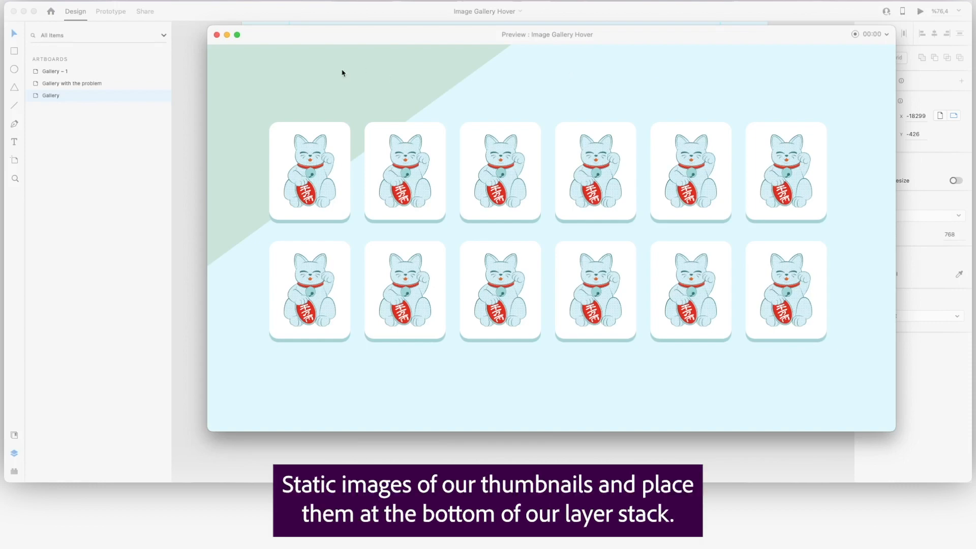
pyautogui.moveTo(336, 70)
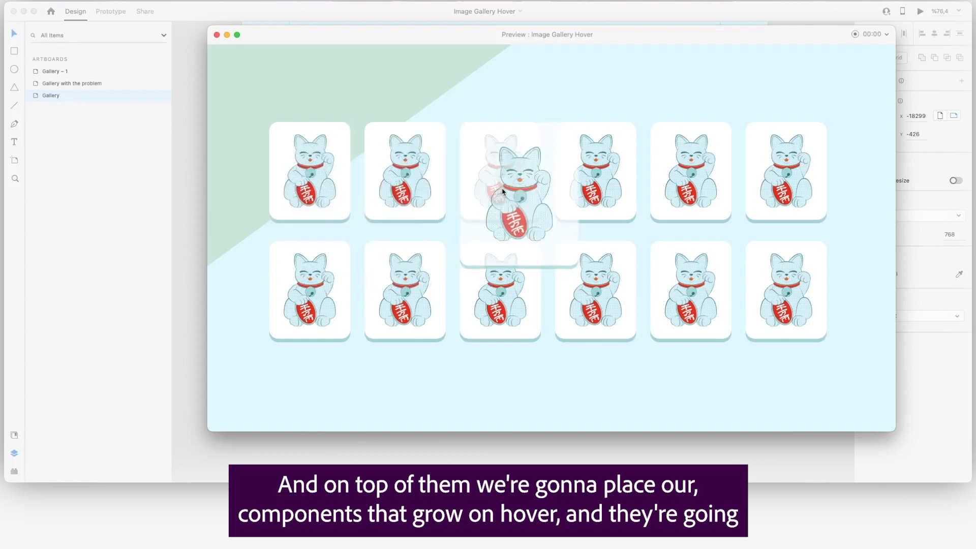
pyautogui.moveTo(572, 69)
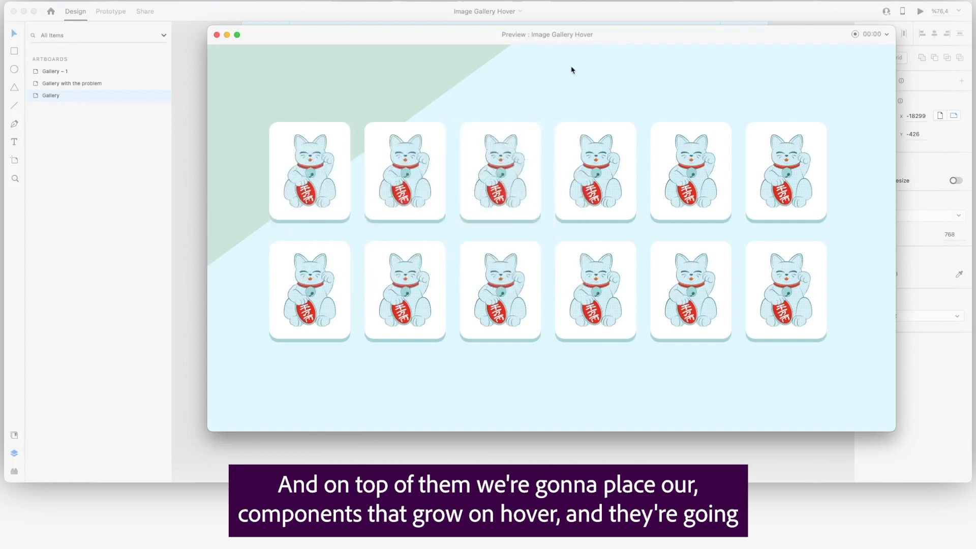
pyautogui.moveTo(364, 73)
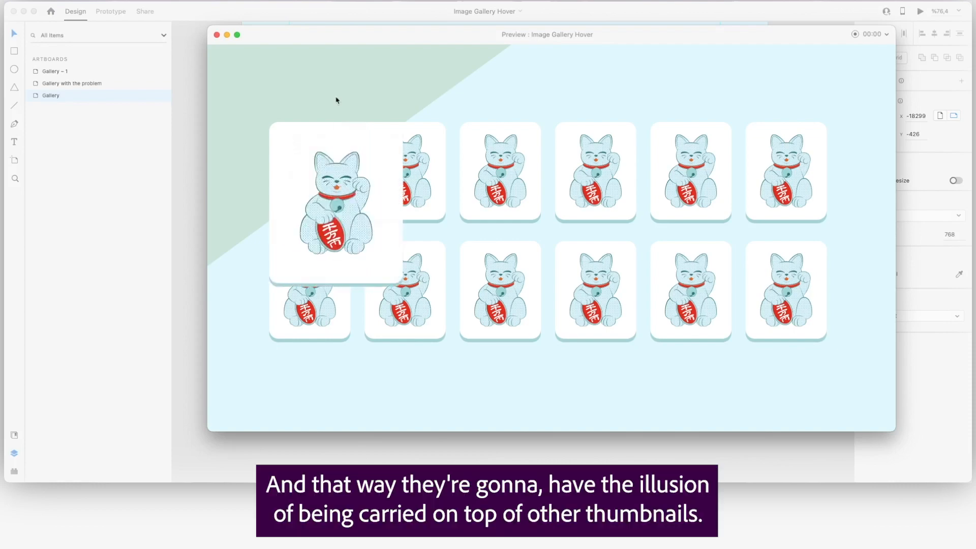
pyautogui.moveTo(507, 171)
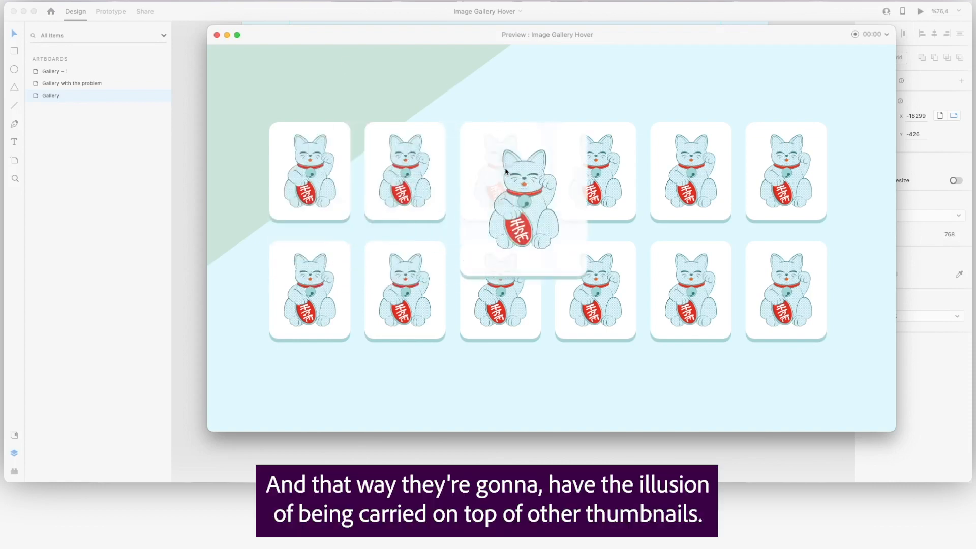
pyautogui.moveTo(361, 60)
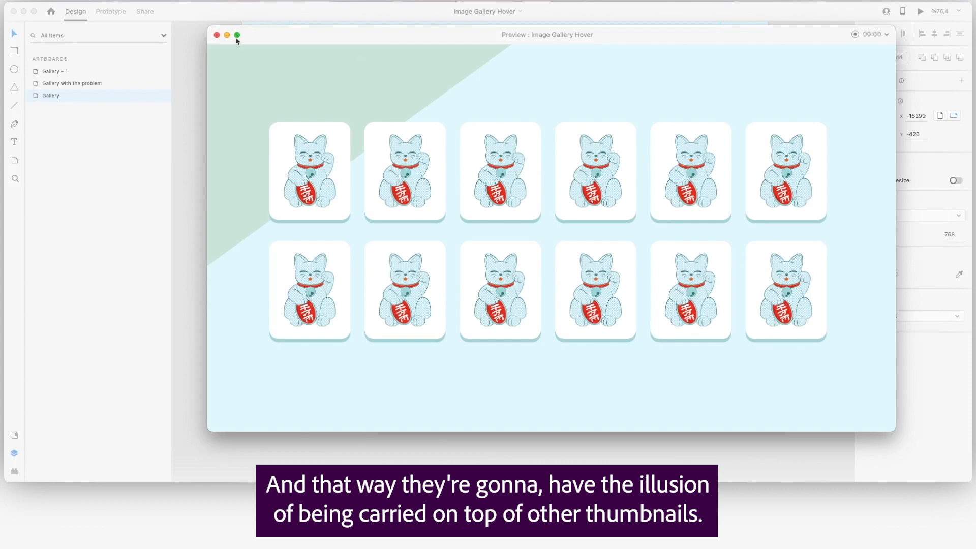
# Exit the preview and add a Hover State to the Image Card component on Gallery - 1
pyautogui.click(237, 34)
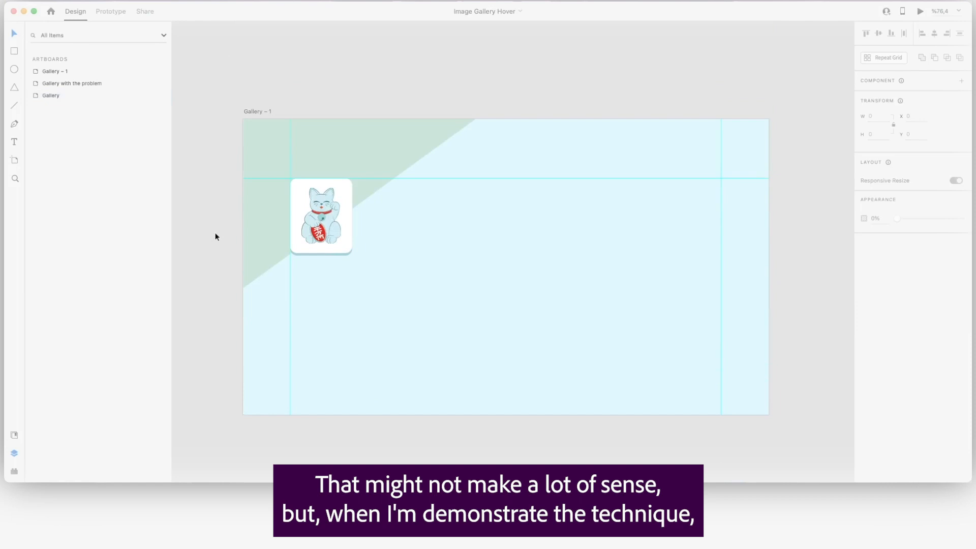
pyautogui.moveTo(230, 228)
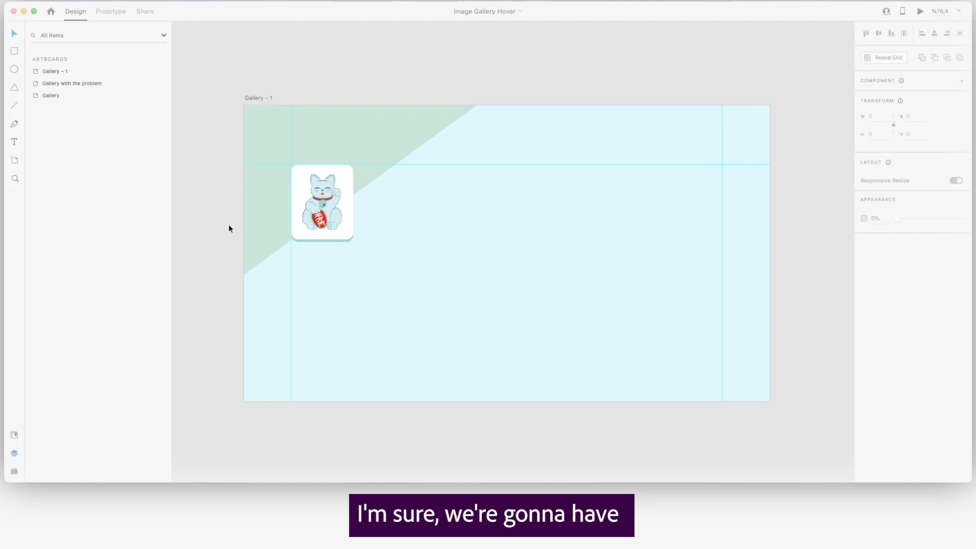
pyautogui.moveTo(307, 162)
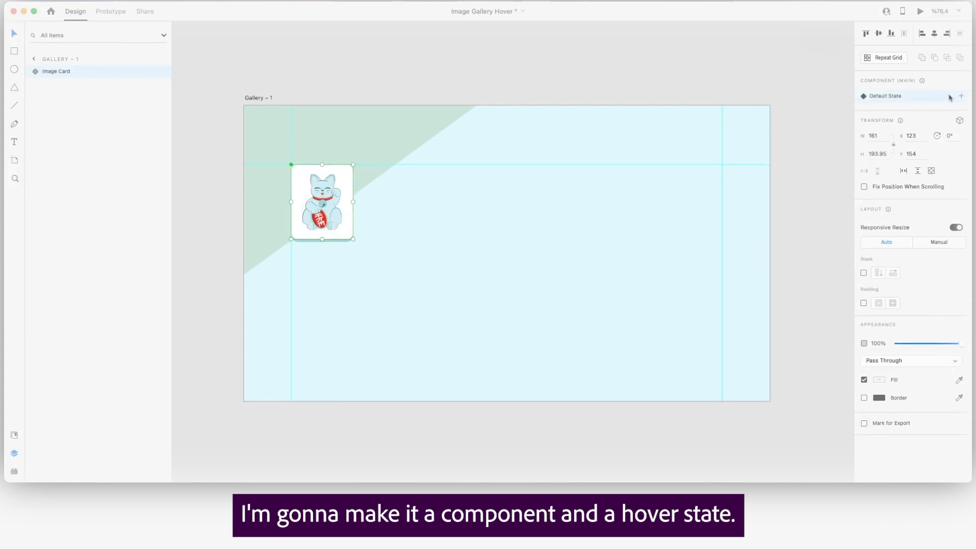
pyautogui.click(959, 96)
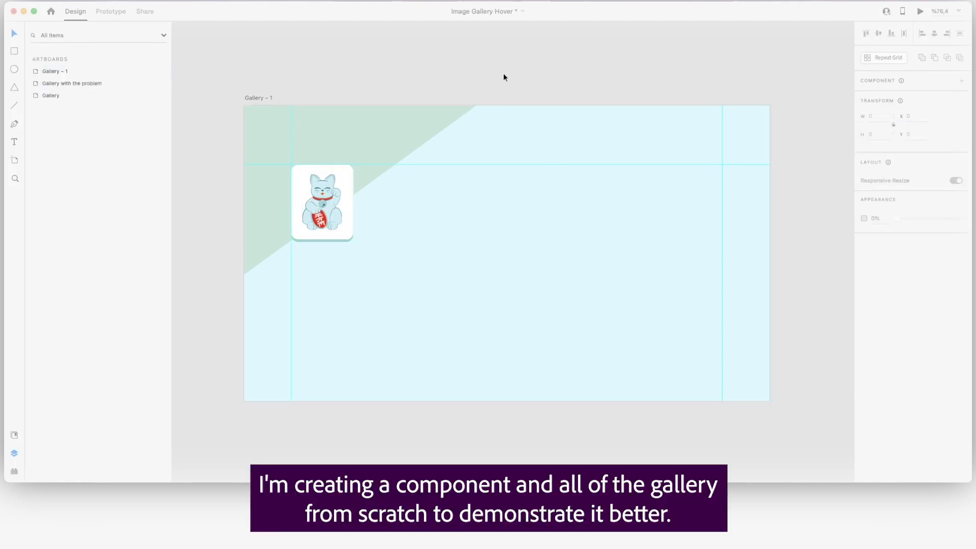
pyautogui.moveTo(363, 175)
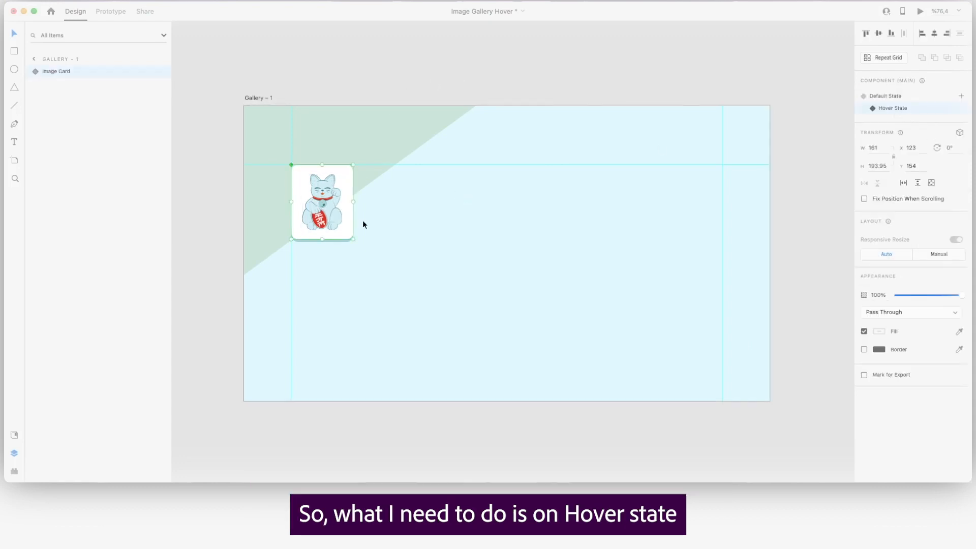
# Enlarge the cat image and its BG layer together for the Hover State
pyautogui.doubleClick(323, 203)
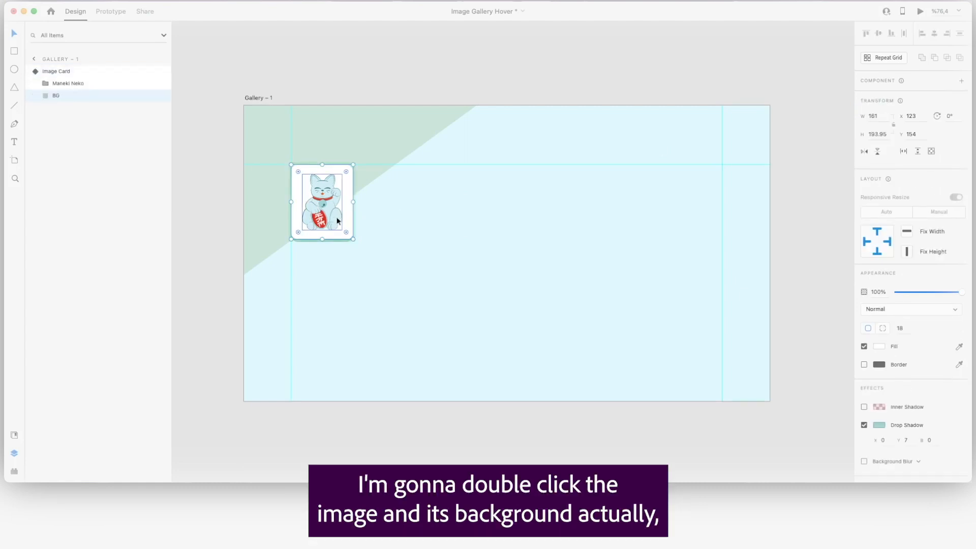
pyautogui.doubleClick(322, 210)
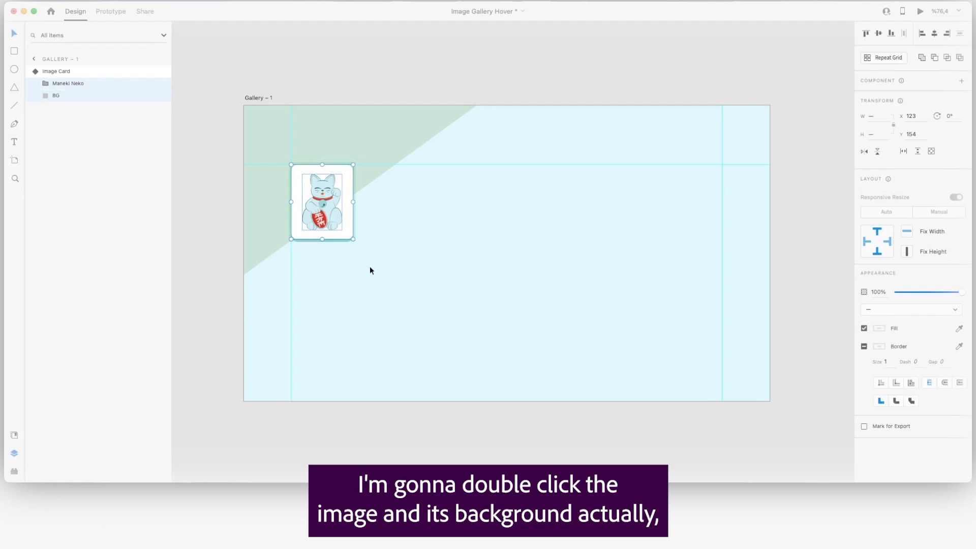
pyautogui.doubleClick(323, 204)
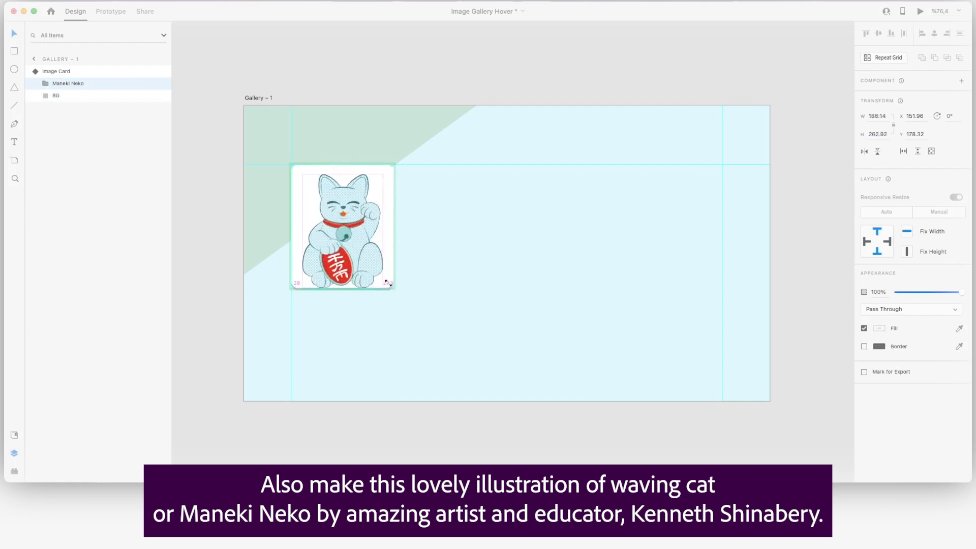
pyautogui.moveTo(387, 284); pyautogui.dragTo(379, 273)
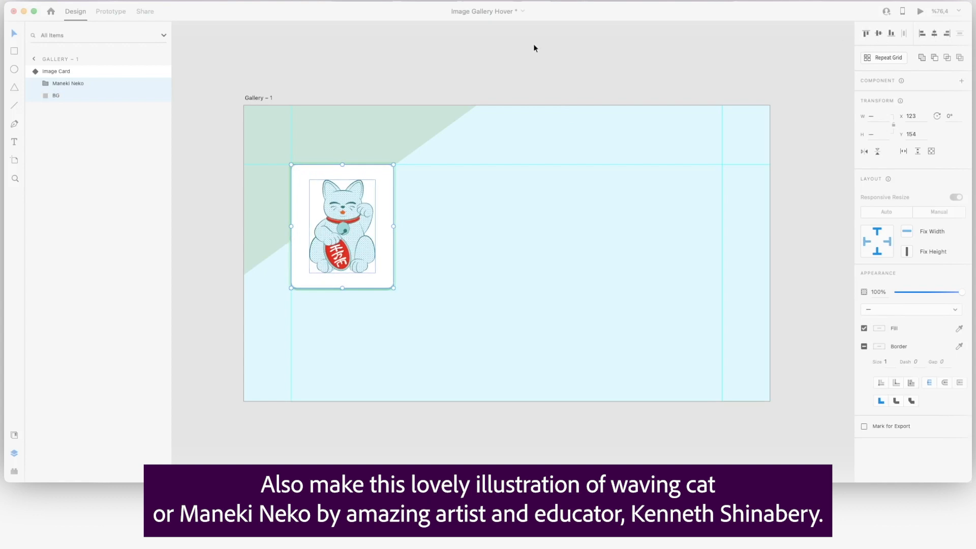
pyautogui.moveTo(527, 49)
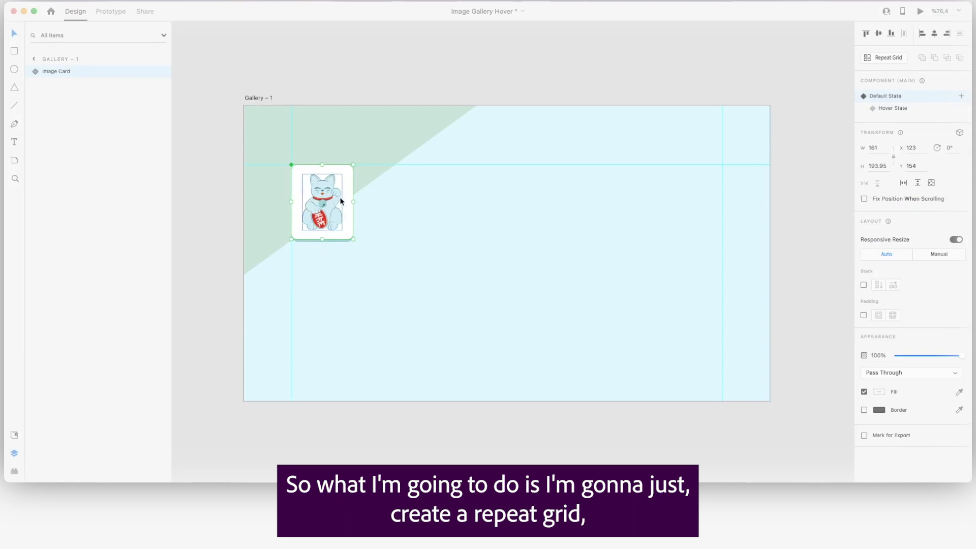
# Turn the card into a repeat grid of six cards per row with gaps of about 30
pyautogui.press('Cmd+R')
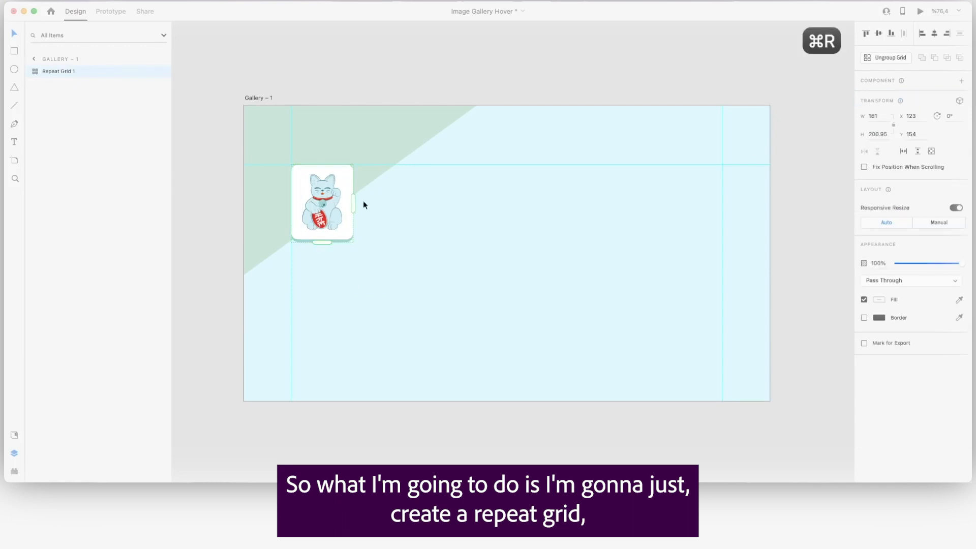
pyautogui.moveTo(353, 204); pyautogui.dragTo(747, 204)
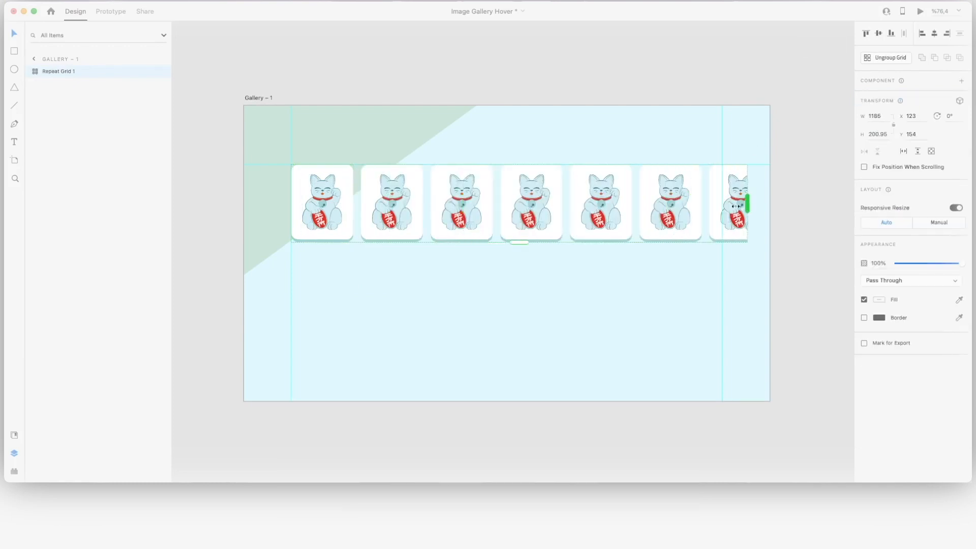
pyautogui.moveTo(745, 202); pyautogui.dragTo(706, 192)
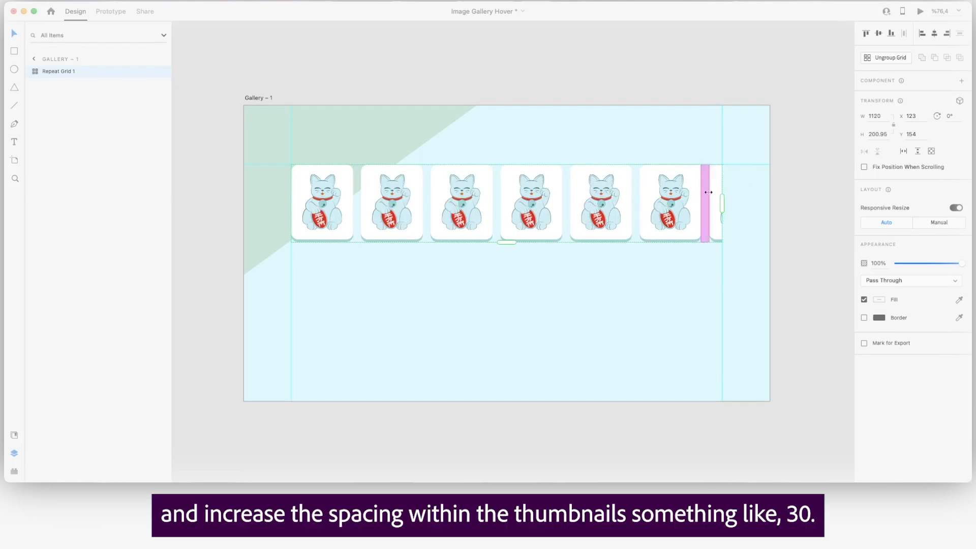
pyautogui.moveTo(709, 192); pyautogui.dragTo(719, 192)
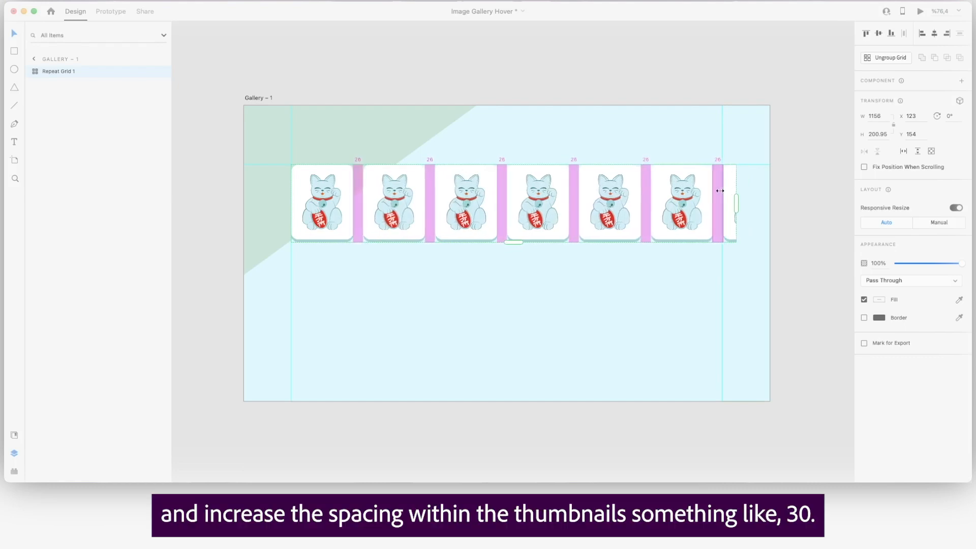
pyautogui.moveTo(718, 190); pyautogui.dragTo(652, 204)
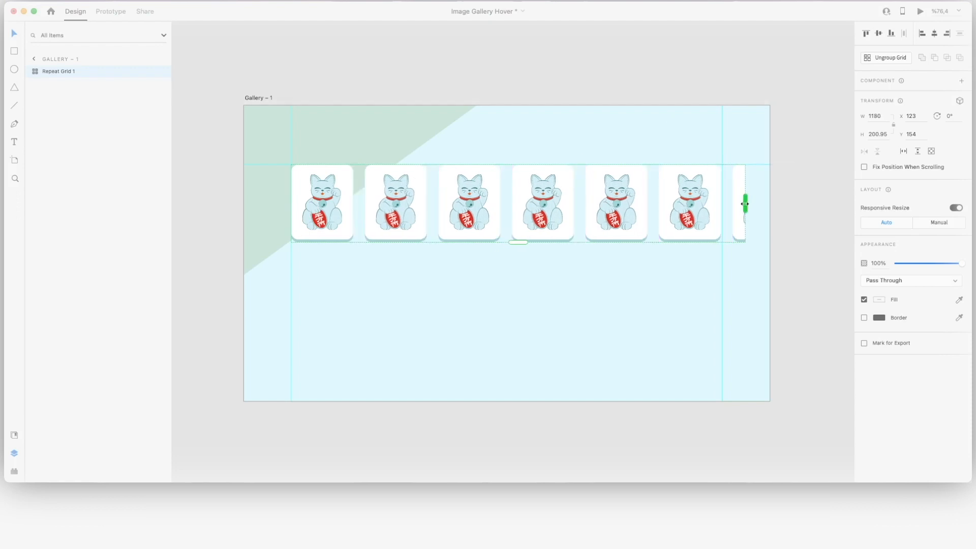
pyautogui.moveTo(745, 204); pyautogui.dragTo(722, 203)
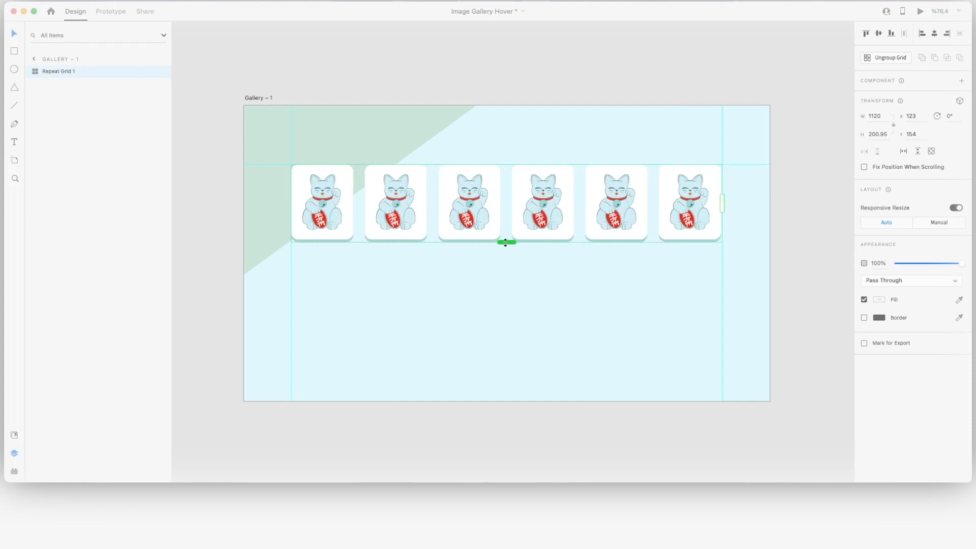
# Extend the grid to two rows with a row gap matching the column gap
pyautogui.moveTo(505, 242); pyautogui.dragTo(506, 331)
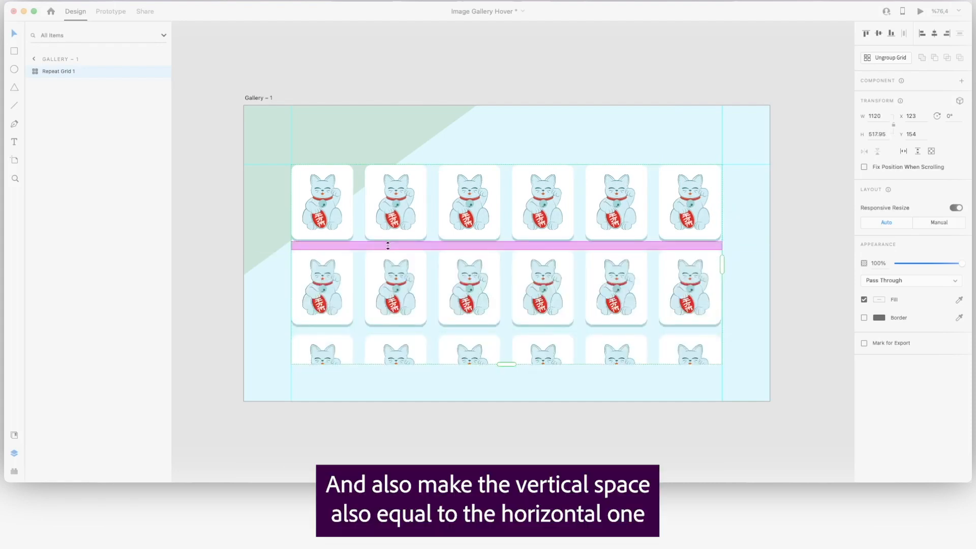
pyautogui.moveTo(387, 246); pyautogui.dragTo(388, 249)
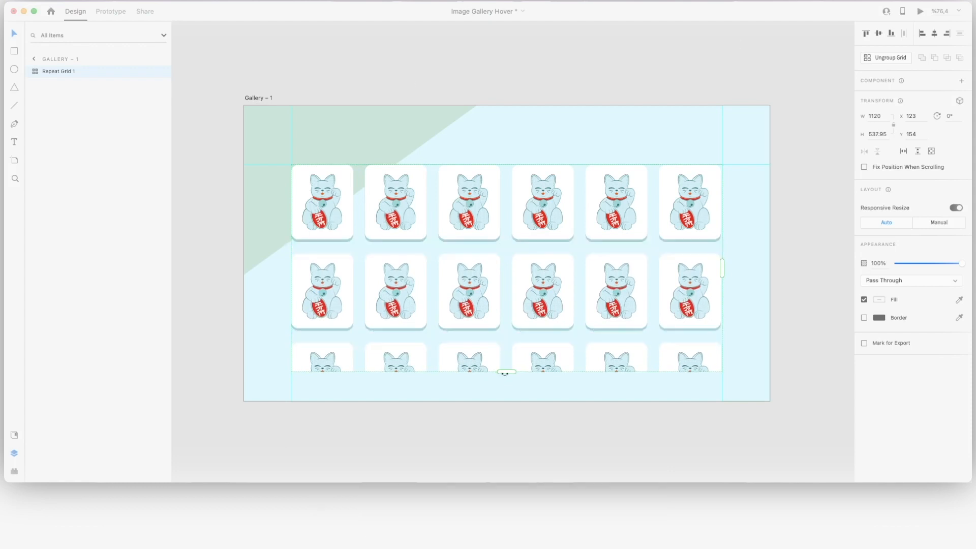
pyautogui.moveTo(507, 373); pyautogui.dragTo(499, 337)
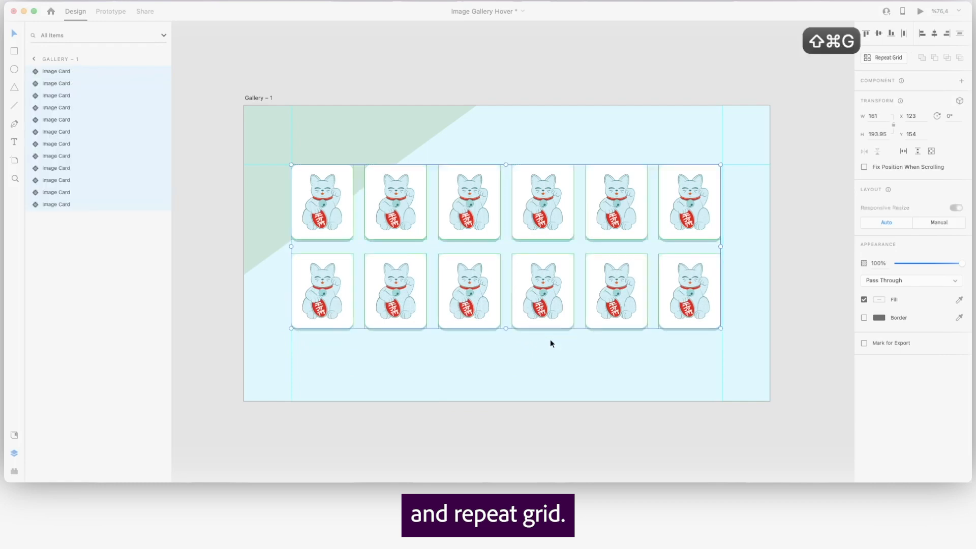
pyautogui.click(396, 203)
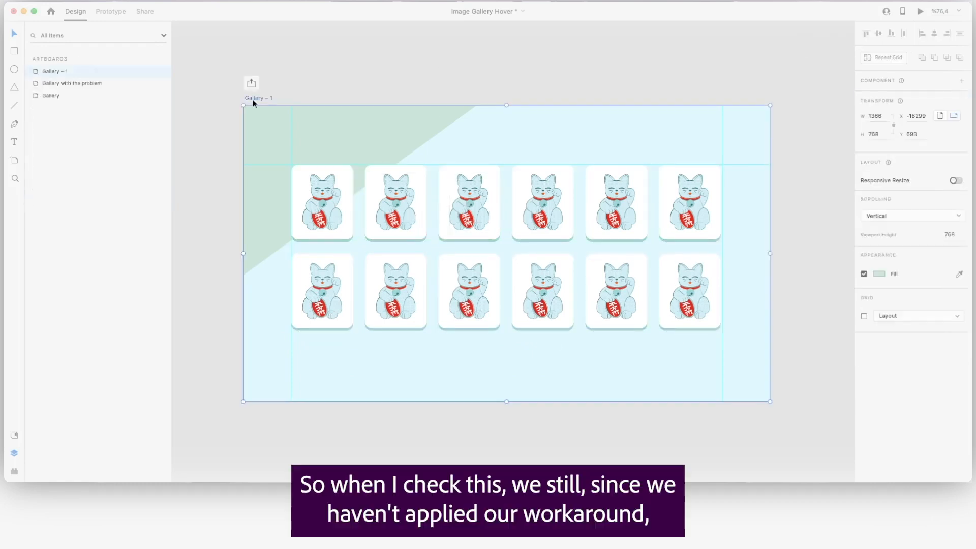
pyautogui.click(920, 11)
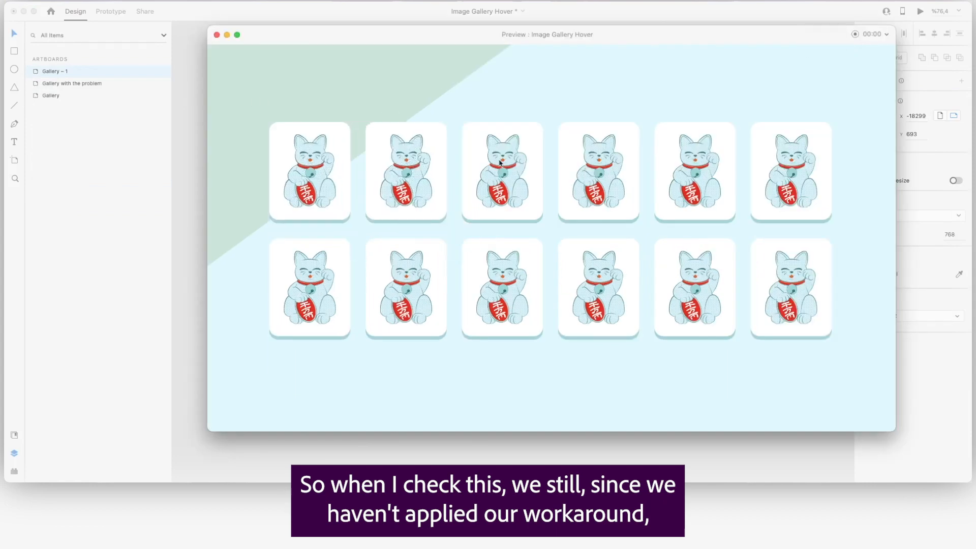
pyautogui.moveTo(321, 158)
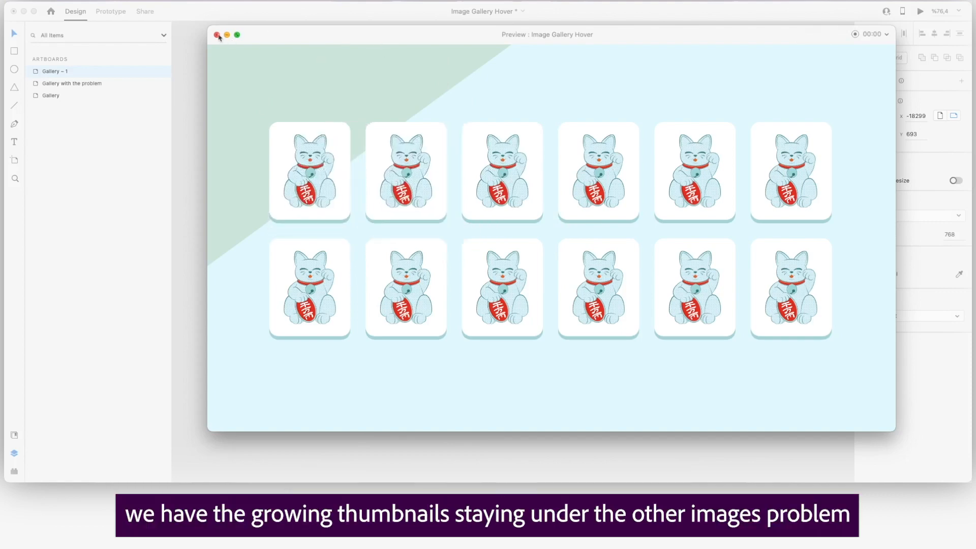
pyautogui.moveTo(242, 72)
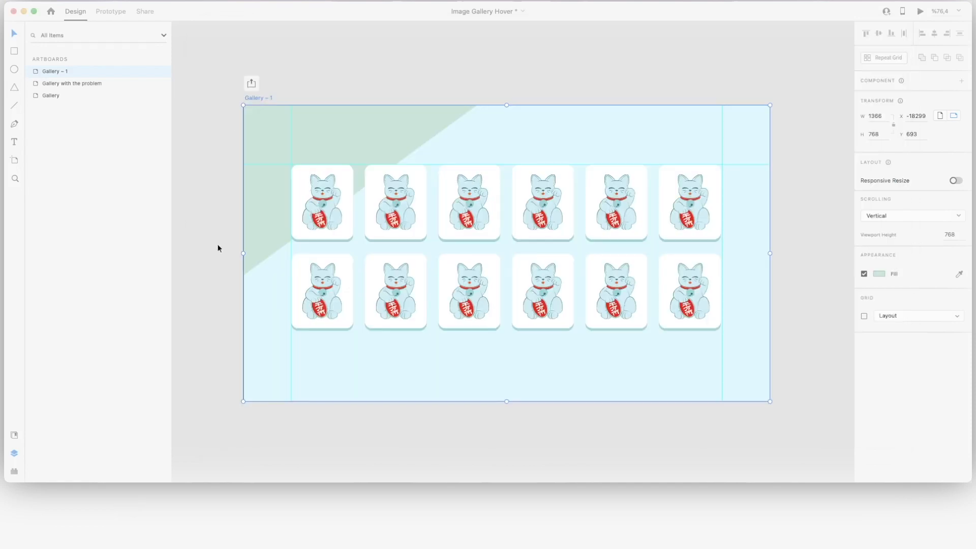
# Group the twelve cards, then ungroup twice into plain images and regroup them as static images
pyautogui.click(321, 203)
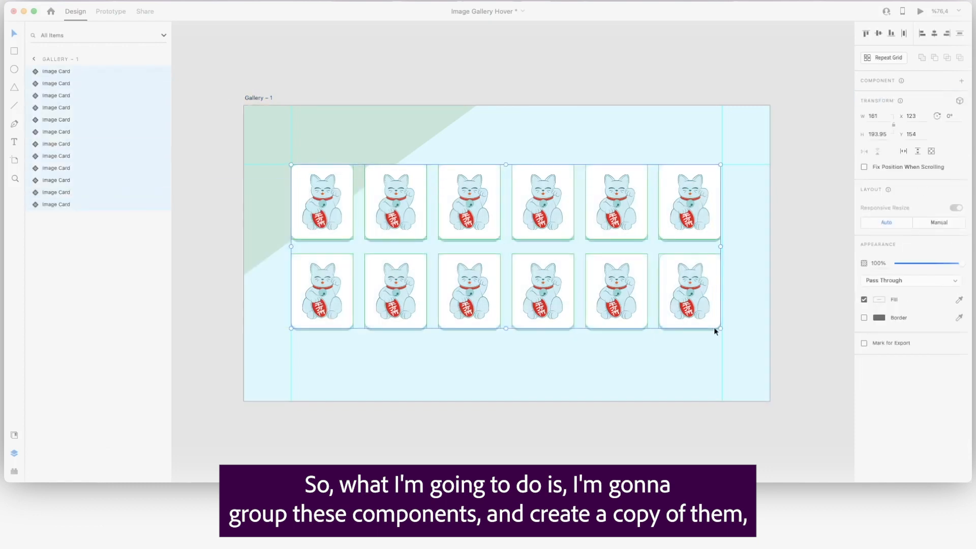
pyautogui.press('Cmd+G')
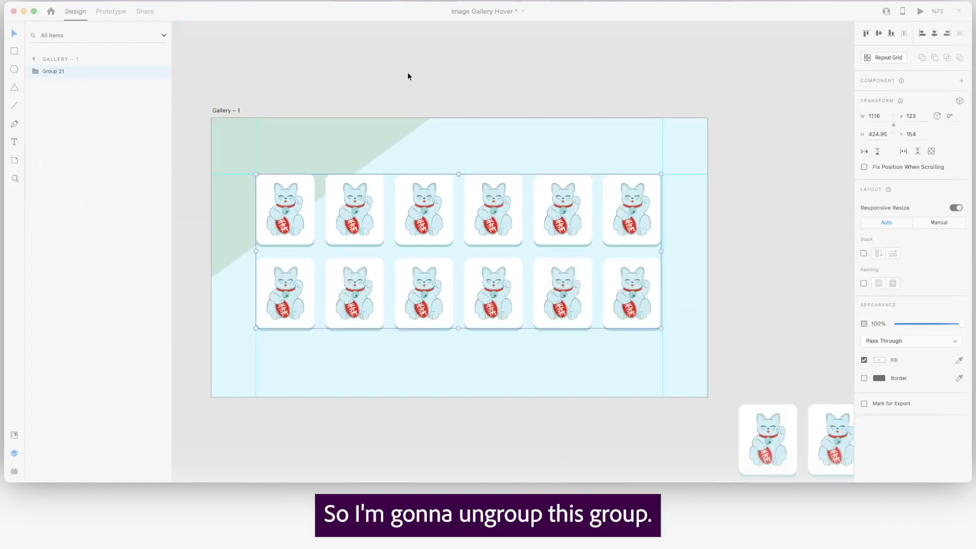
pyautogui.press('shift+cmd+g')
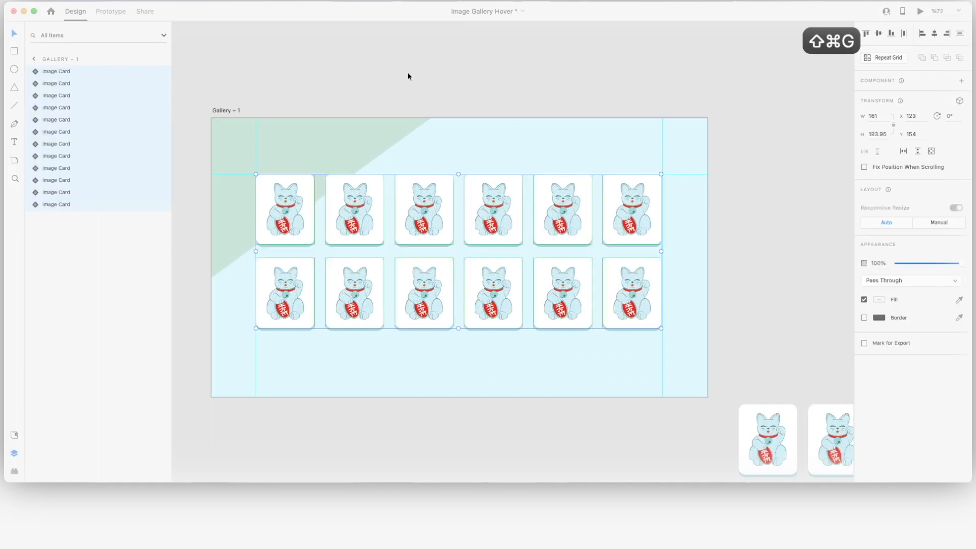
pyautogui.click(285, 210)
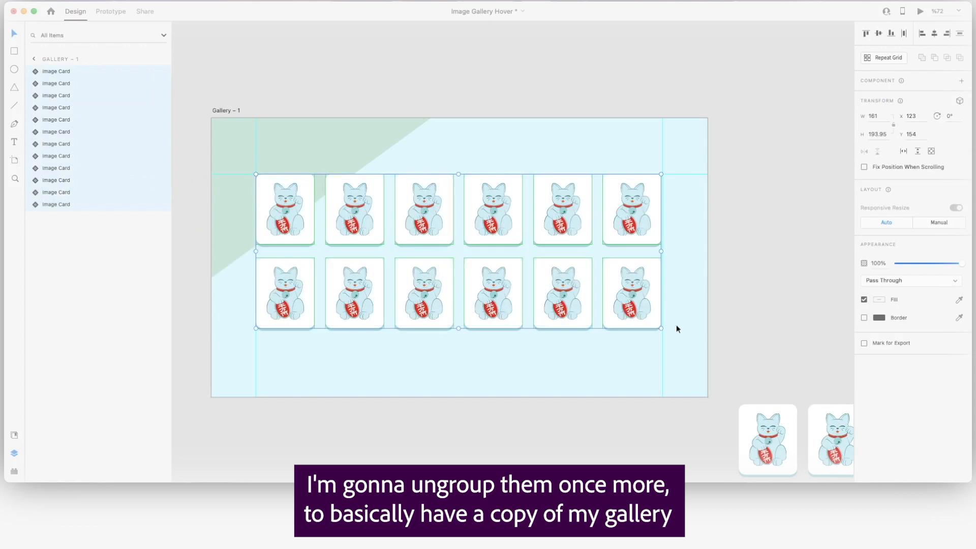
pyautogui.press('shift+cmd+g')
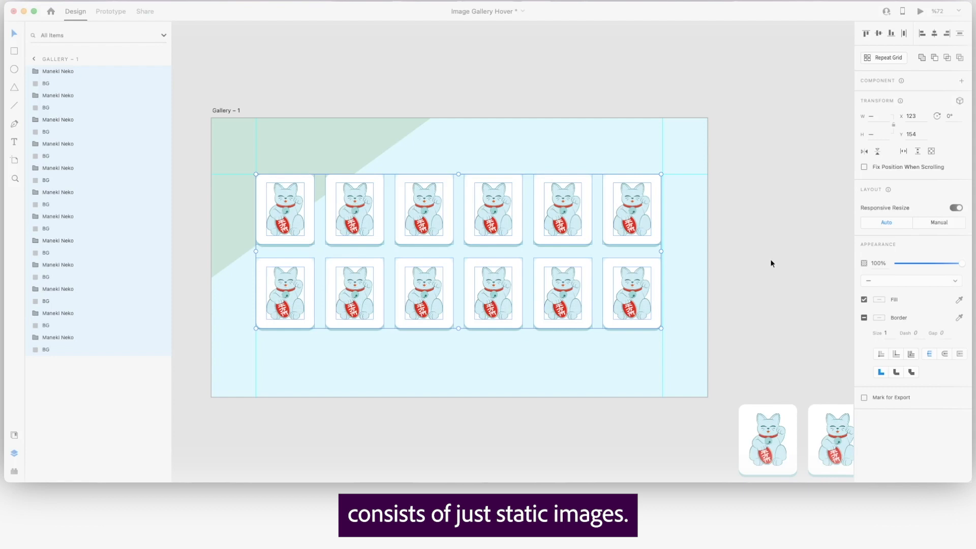
pyautogui.press('Cmd+G')
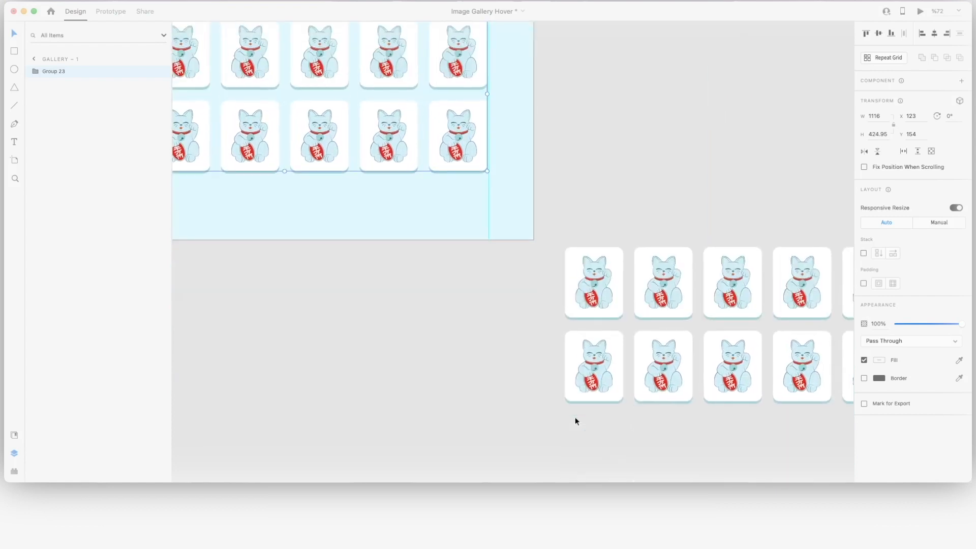
# Edit the Image Card main component from one of the copied cards
pyautogui.doubleClick(592, 287)
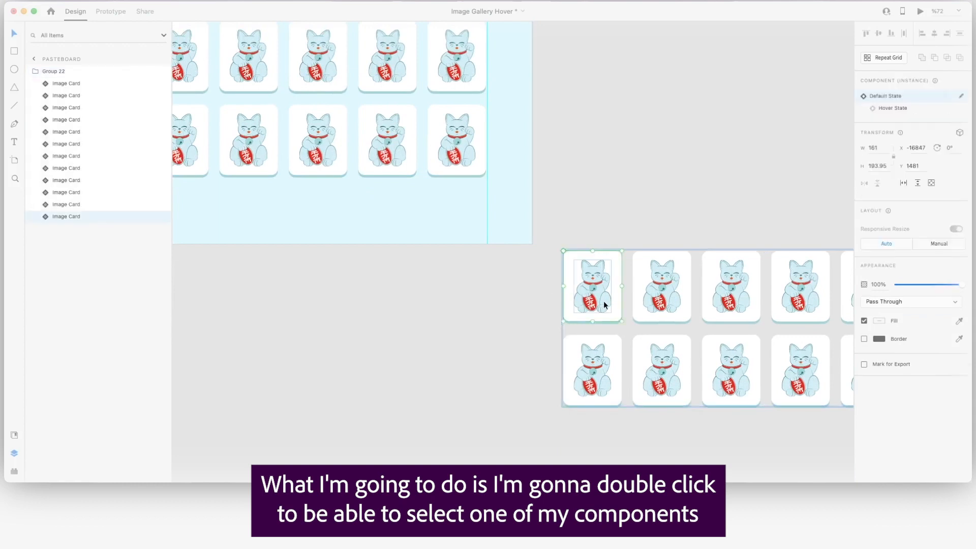
pyautogui.rightClick(596, 293)
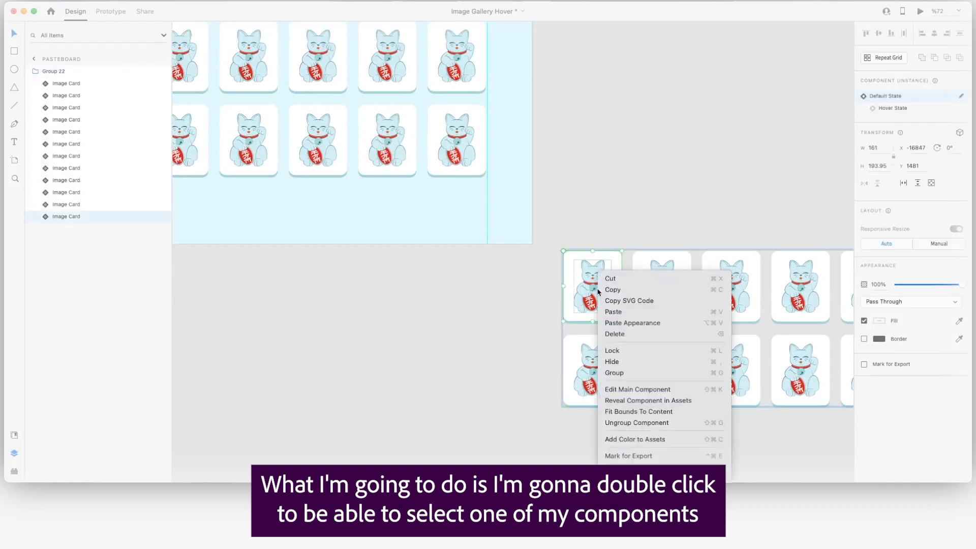
pyautogui.moveTo(637, 389)
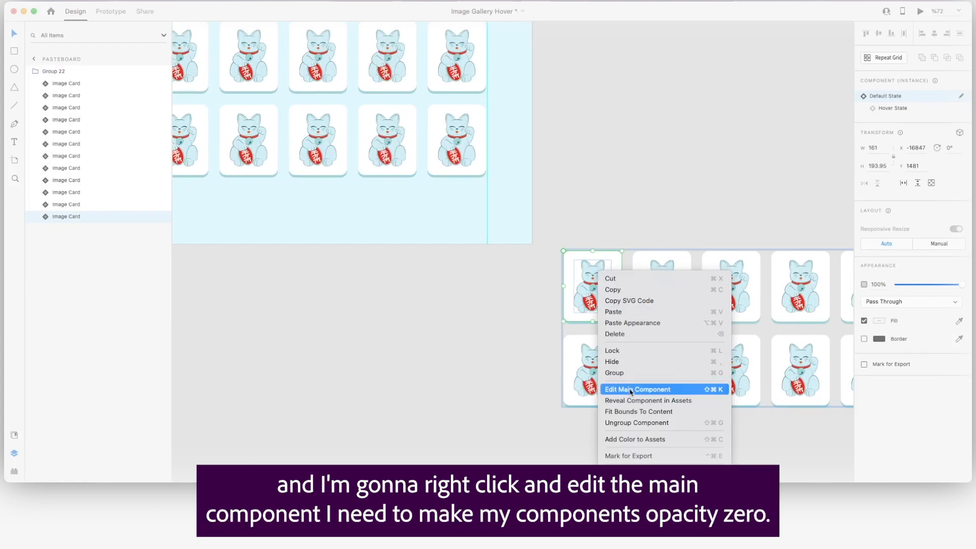
pyautogui.click(636, 389)
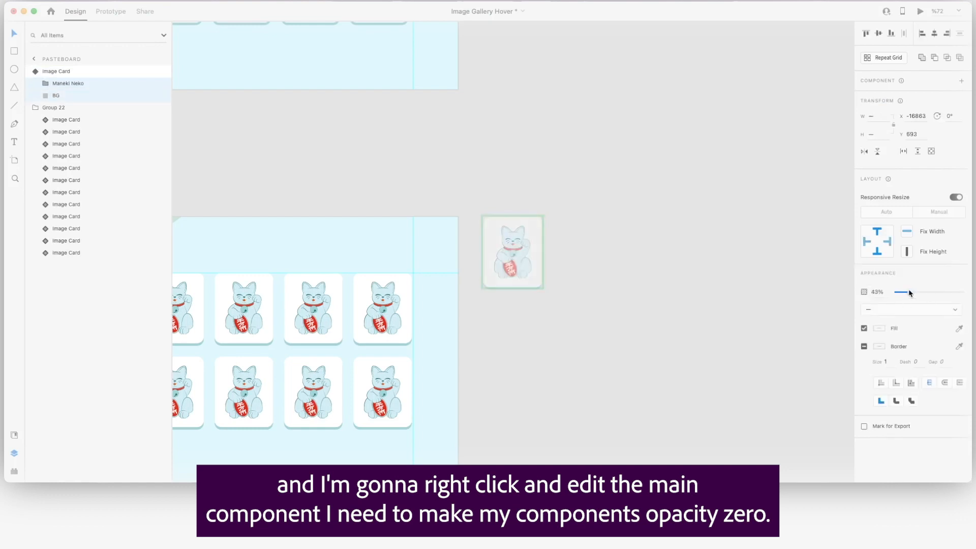
# Set Default State opacity to 0% and Hover State opacity to 100%
pyautogui.moveTo(908, 292); pyautogui.dragTo(894, 292)
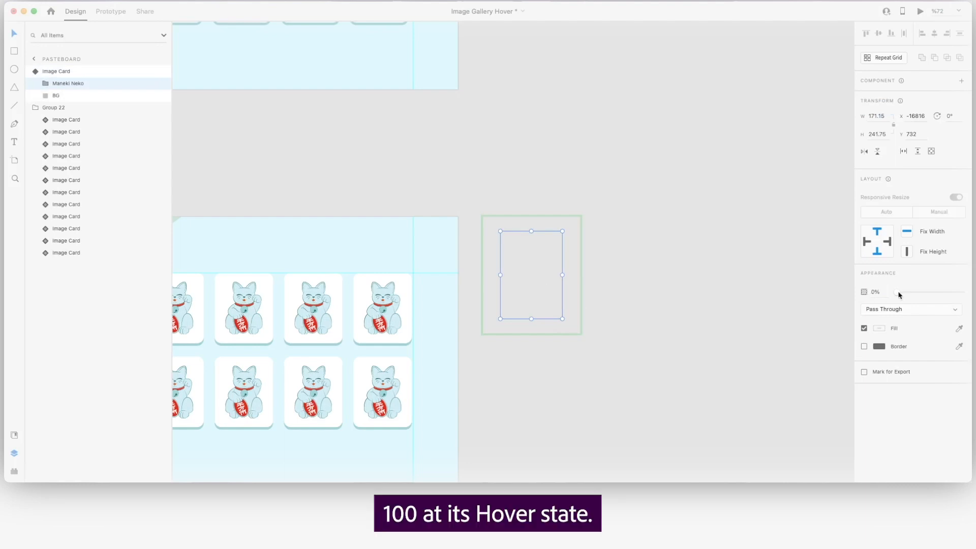
pyautogui.moveTo(895, 292); pyautogui.dragTo(947, 292)
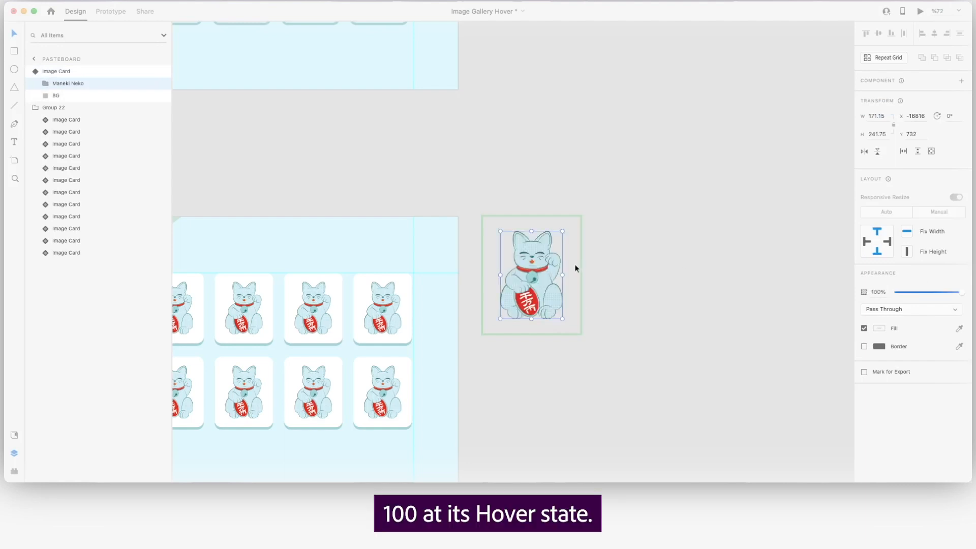
pyautogui.click(56, 96)
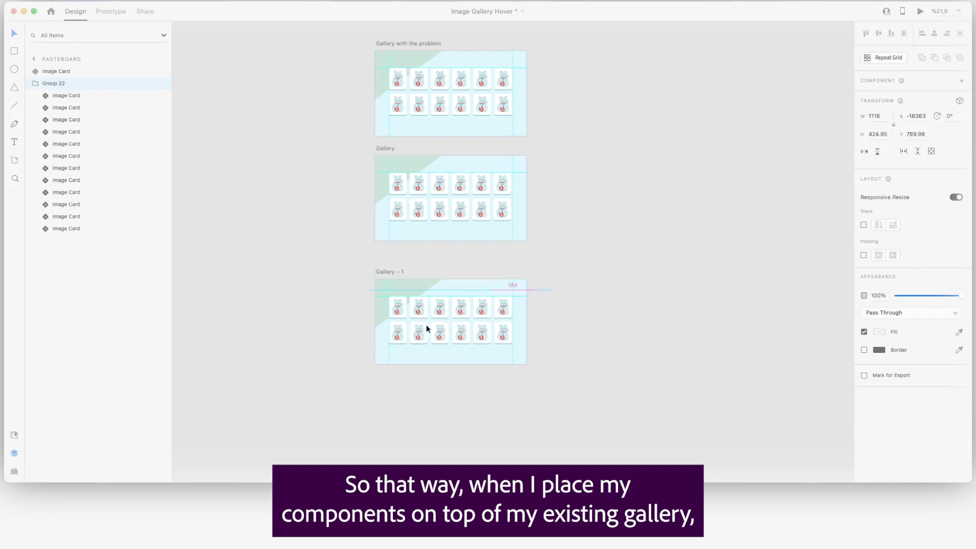
# Move the copied card group onto Gallery – 1, aligned over the static image grid
pyautogui.click(398, 307)
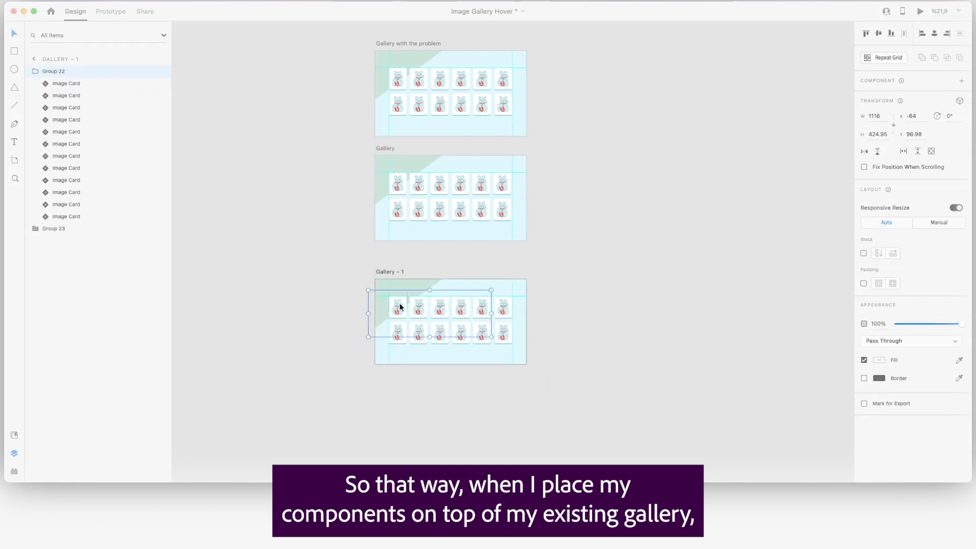
pyautogui.moveTo(401, 306); pyautogui.dragTo(426, 326)
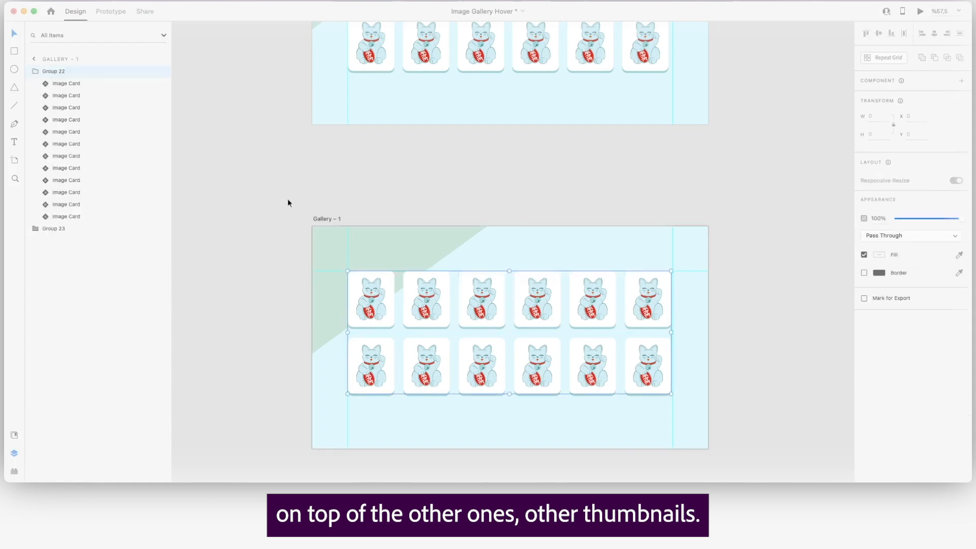
pyautogui.click(326, 219)
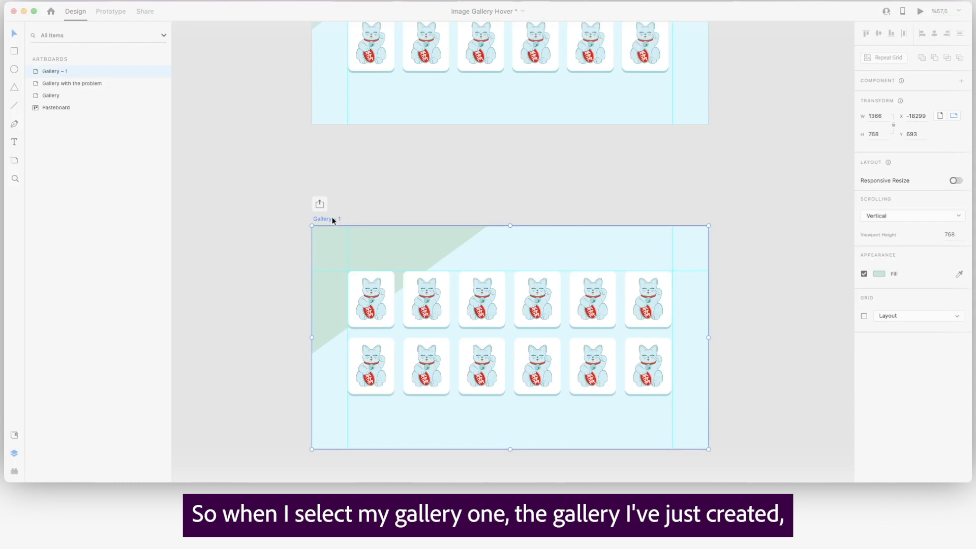
# Select the Gallery – 1 artboard ready for previewing
pyautogui.click(918, 13)
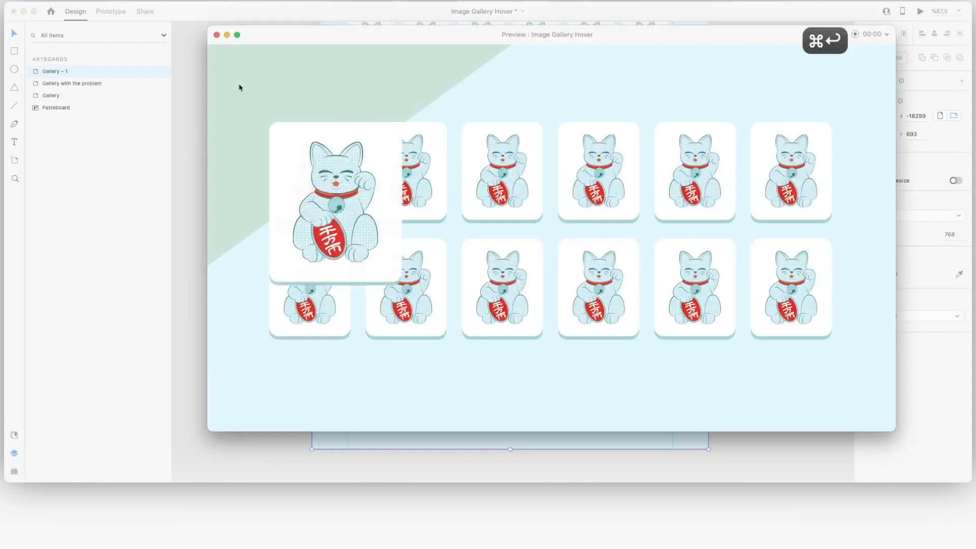
pyautogui.moveTo(405, 175)
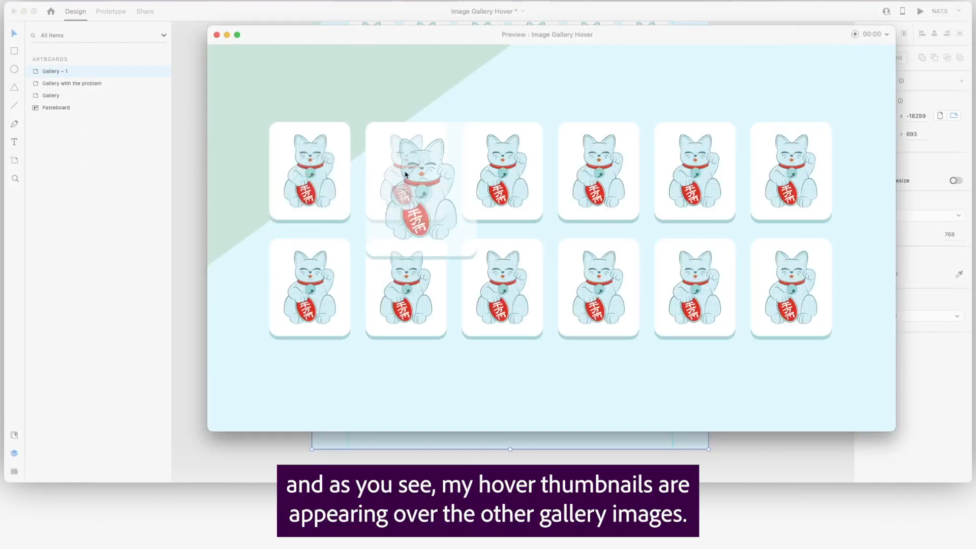
pyautogui.moveTo(541, 61)
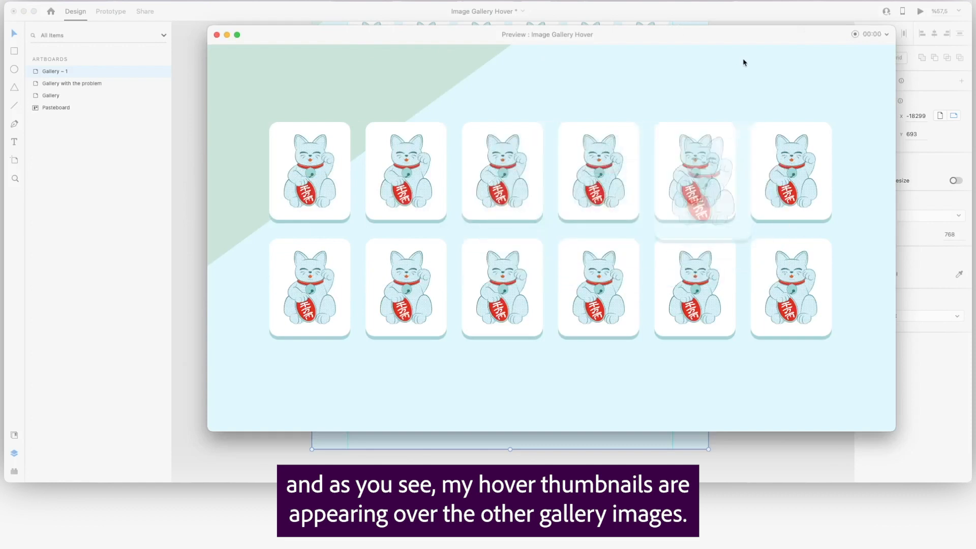
pyautogui.moveTo(309, 171)
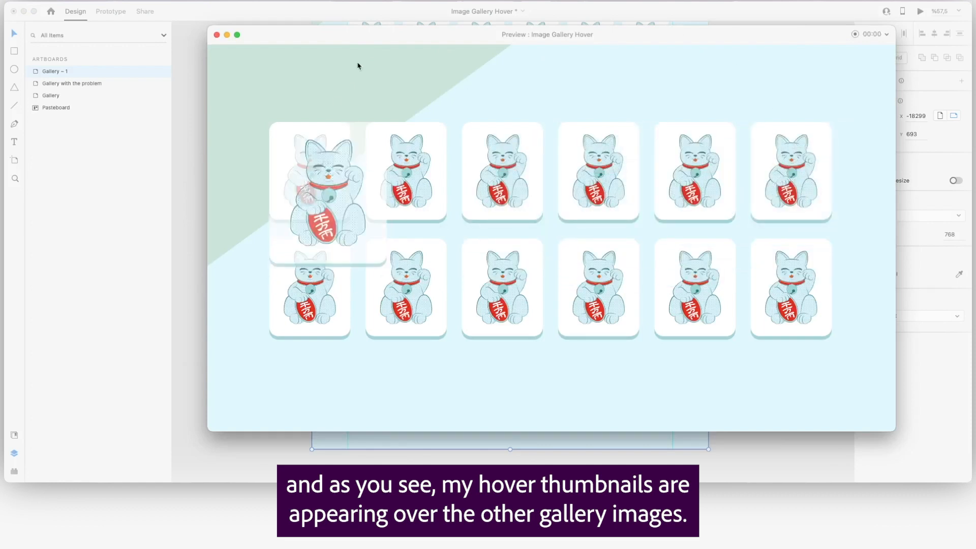